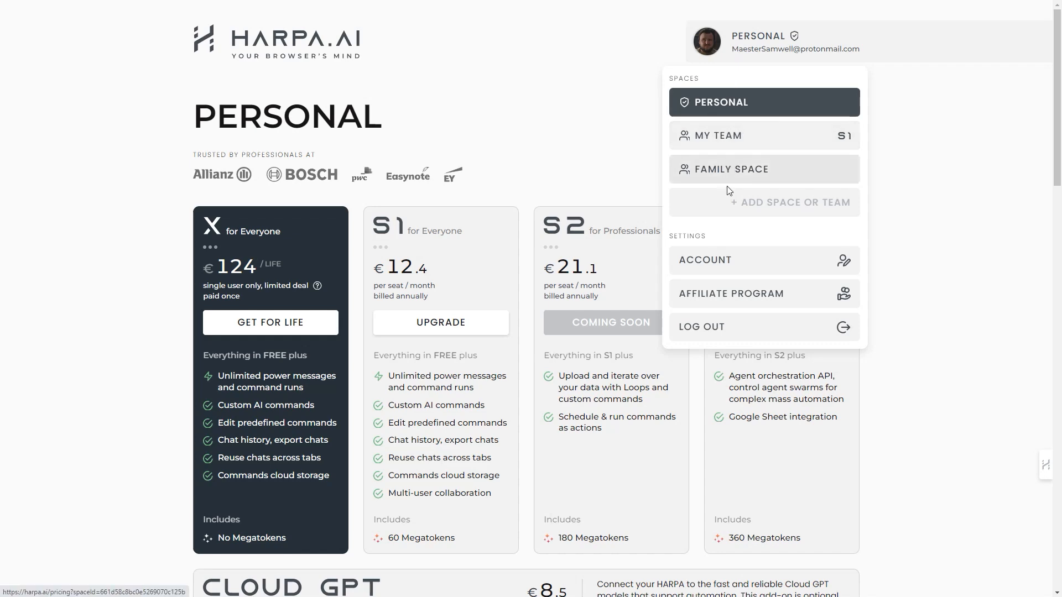
Log out of the HARPA AI account from the account menu
left_click(745, 135)
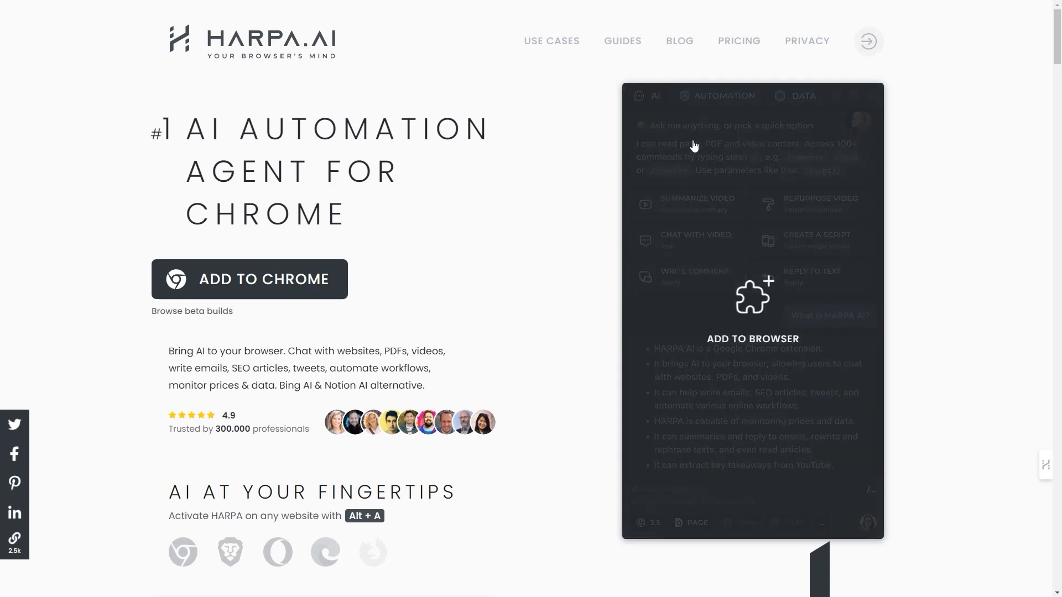
left_click(738, 40)
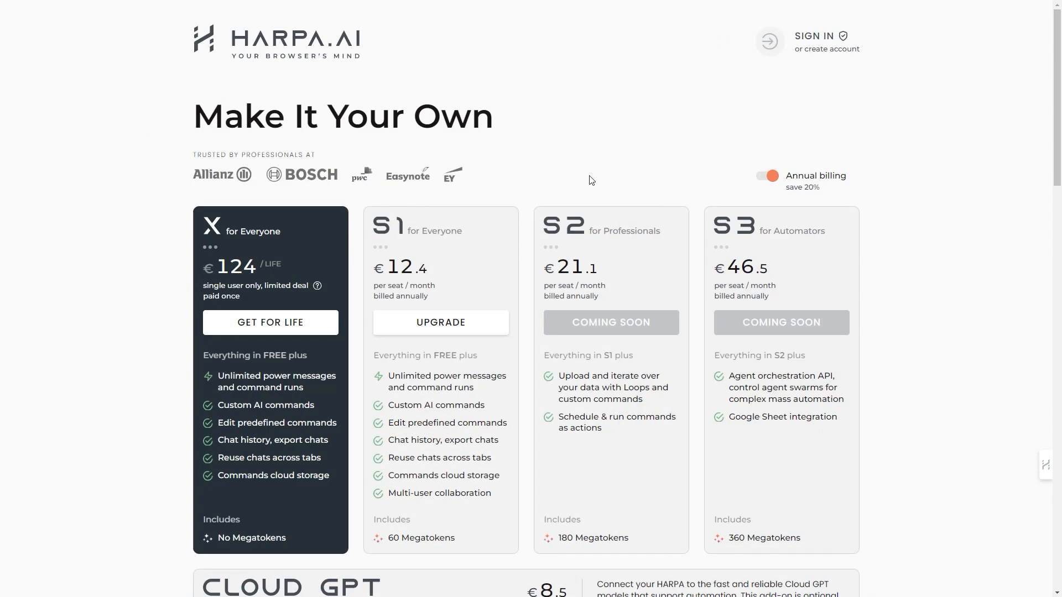
mouse_move(816, 50)
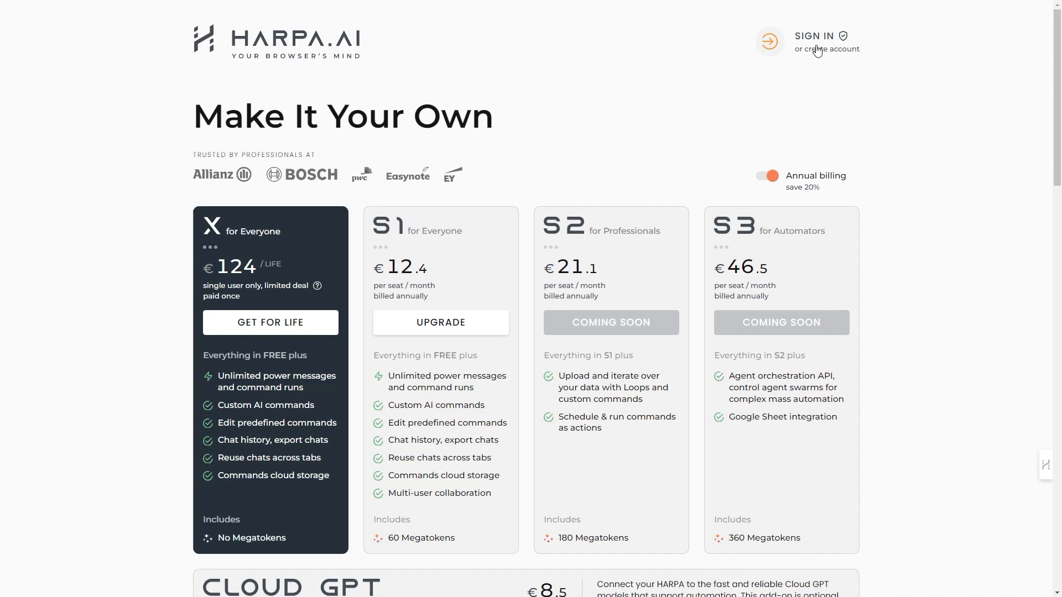
left_click(813, 36)
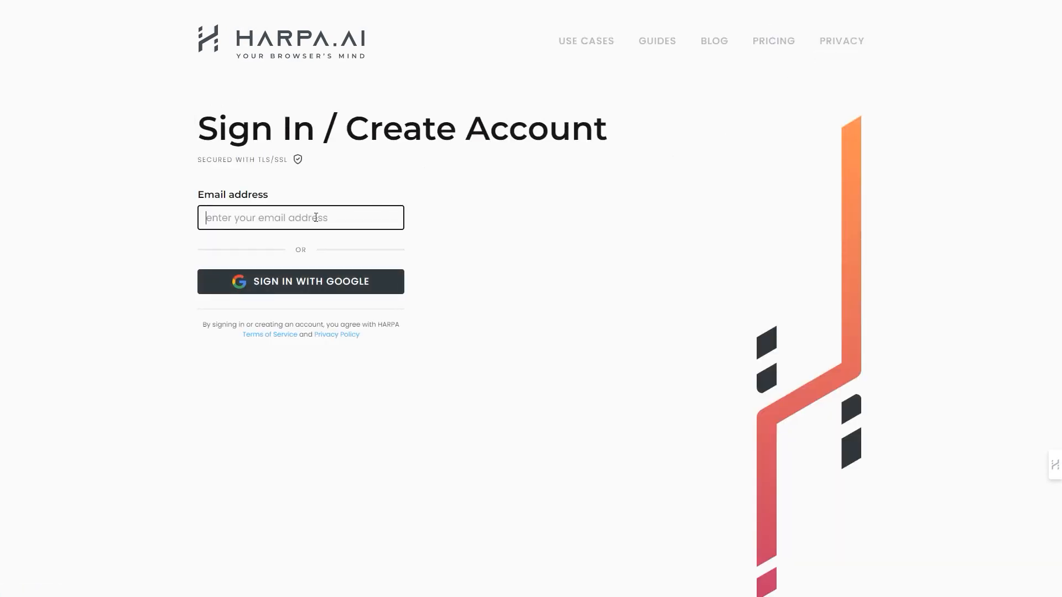
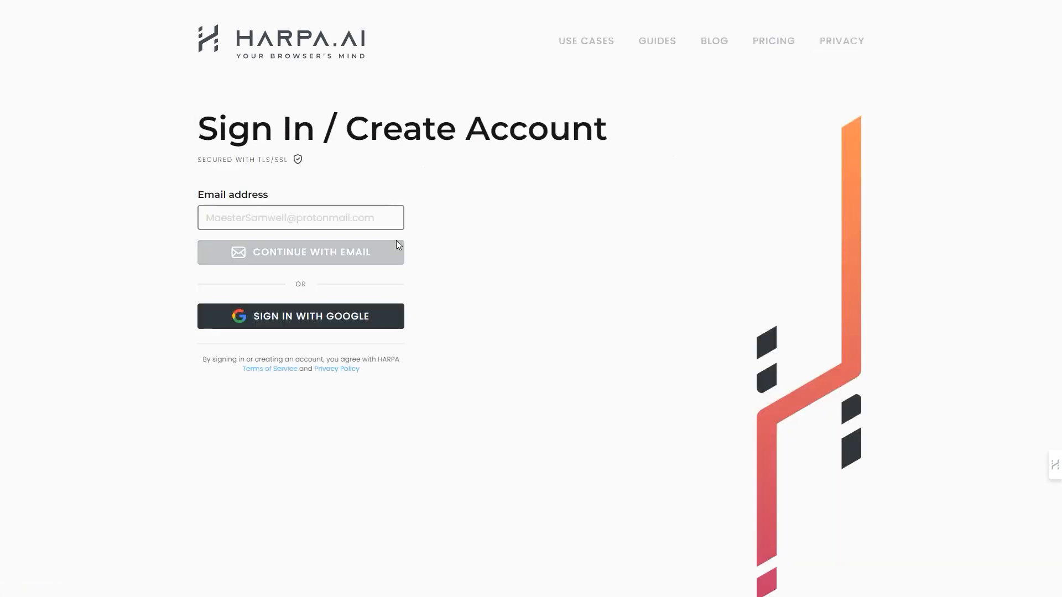
left_click(300, 315)
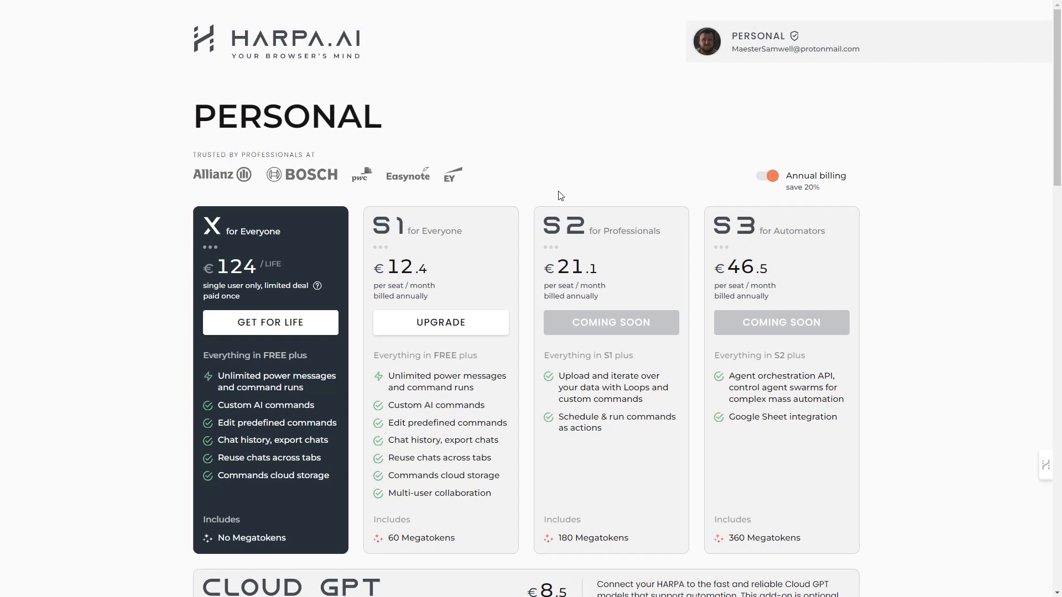
left_click(774, 42)
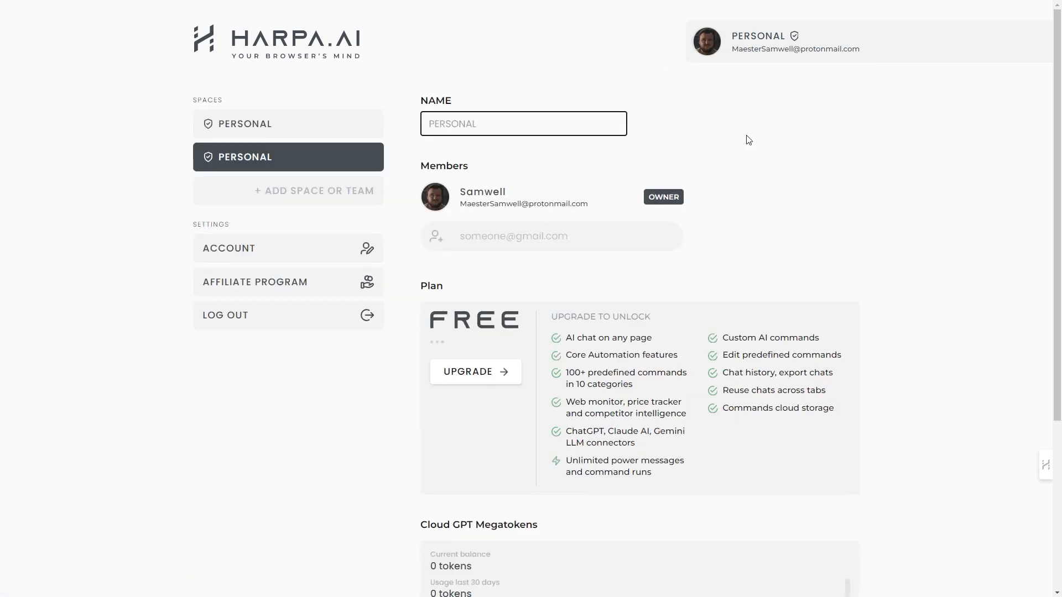
type("MY TE")
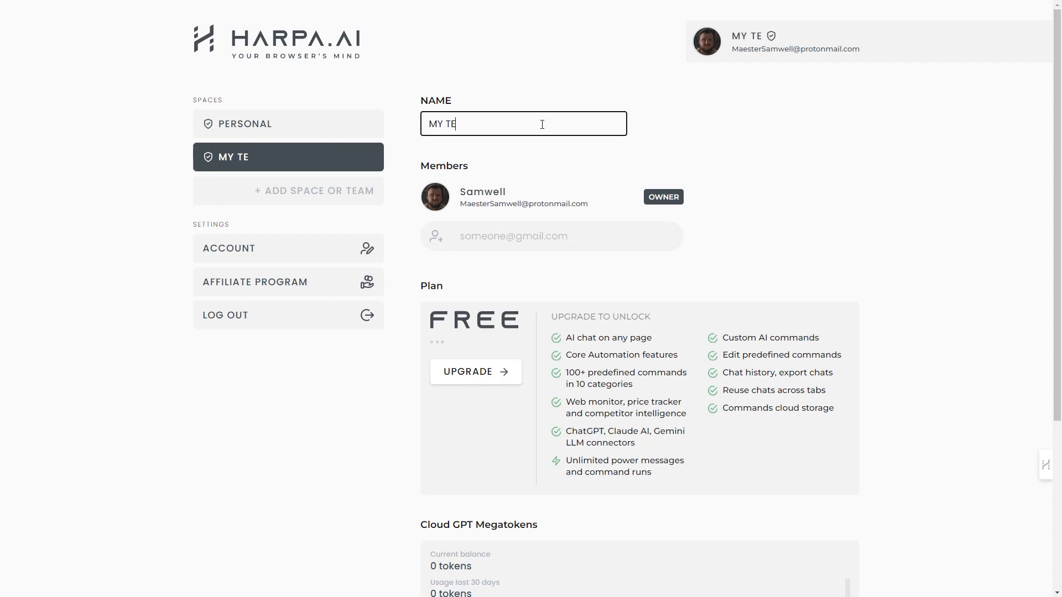
type("AM")
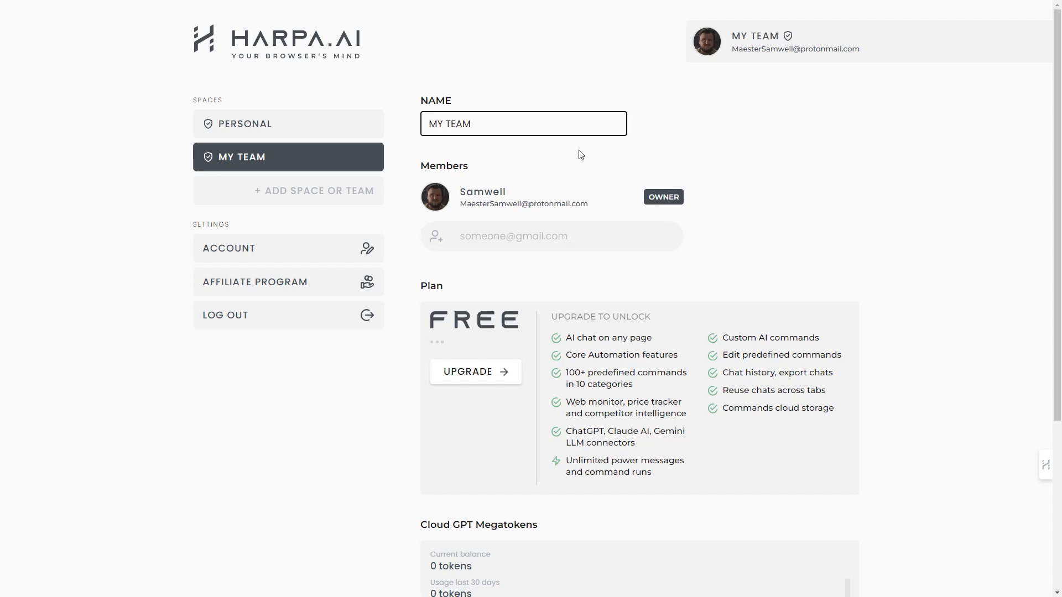
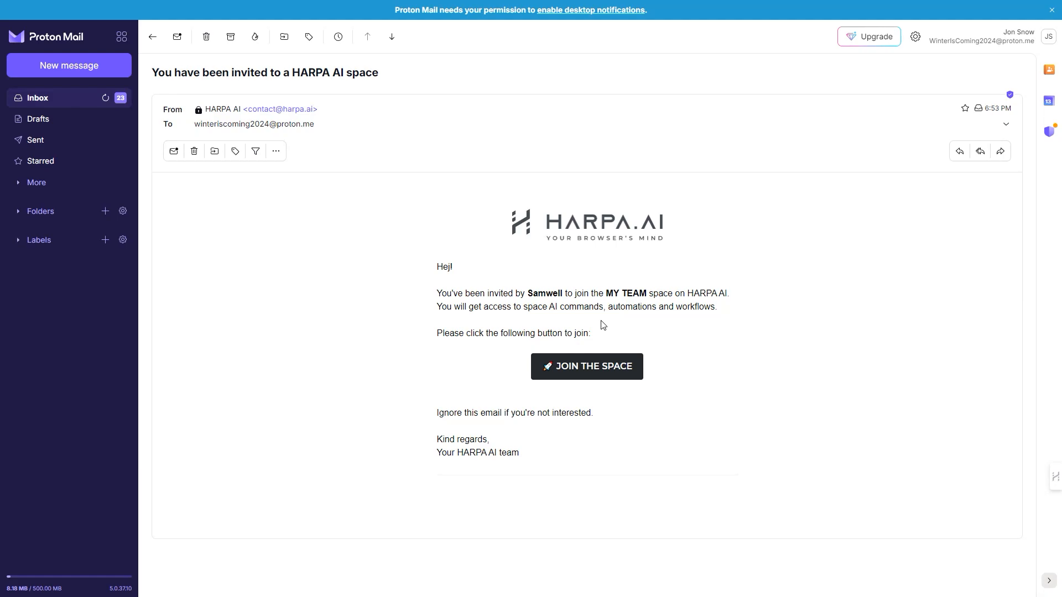
left_click(586, 366)
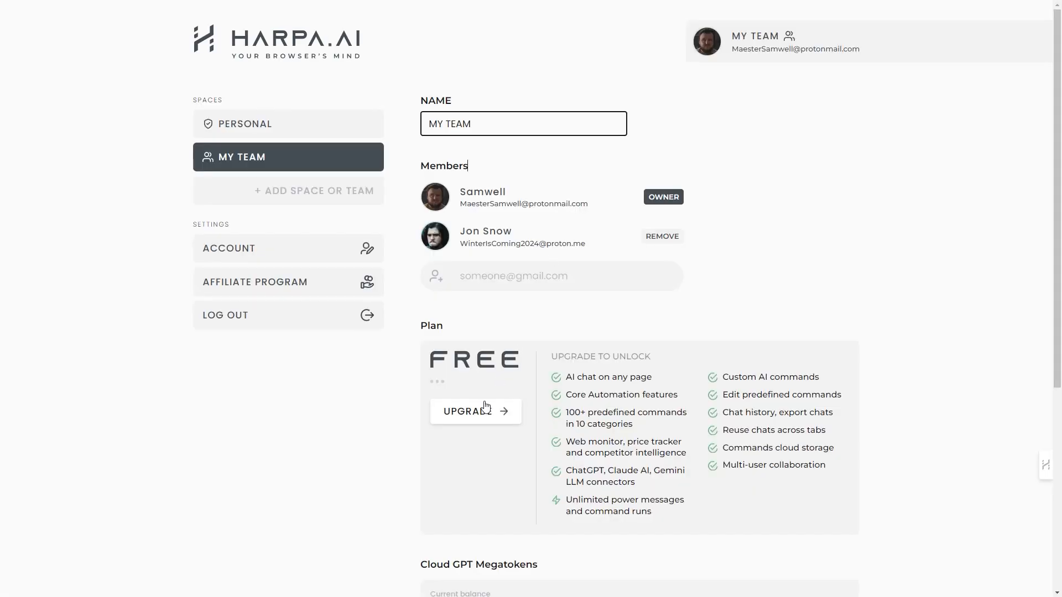
mouse_move(476, 415)
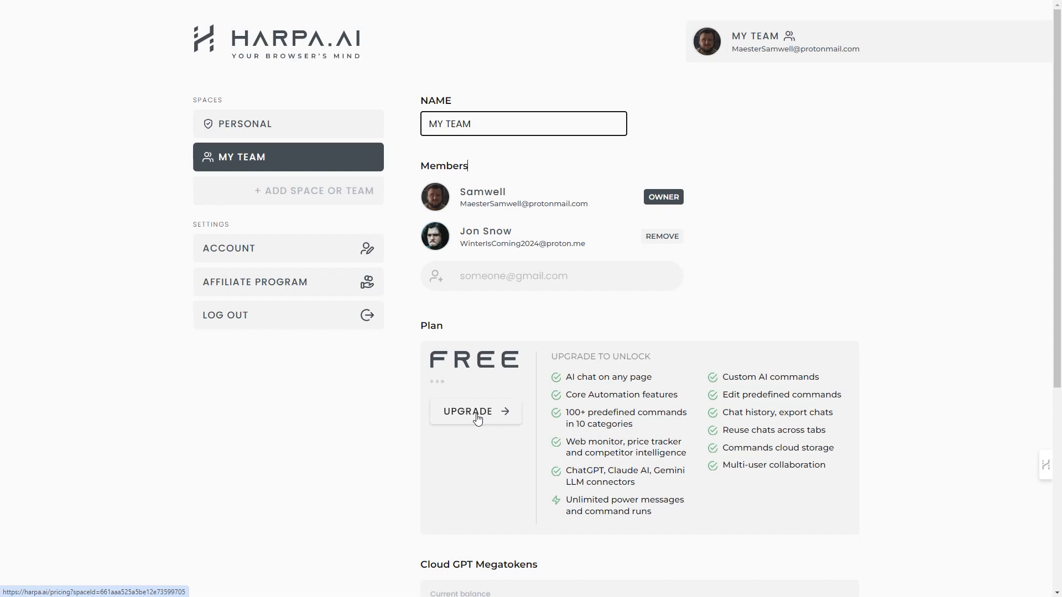
Upgrade MY TEAM to the S1 plan and select MY TEAM from the spaces list
left_click(476, 411)
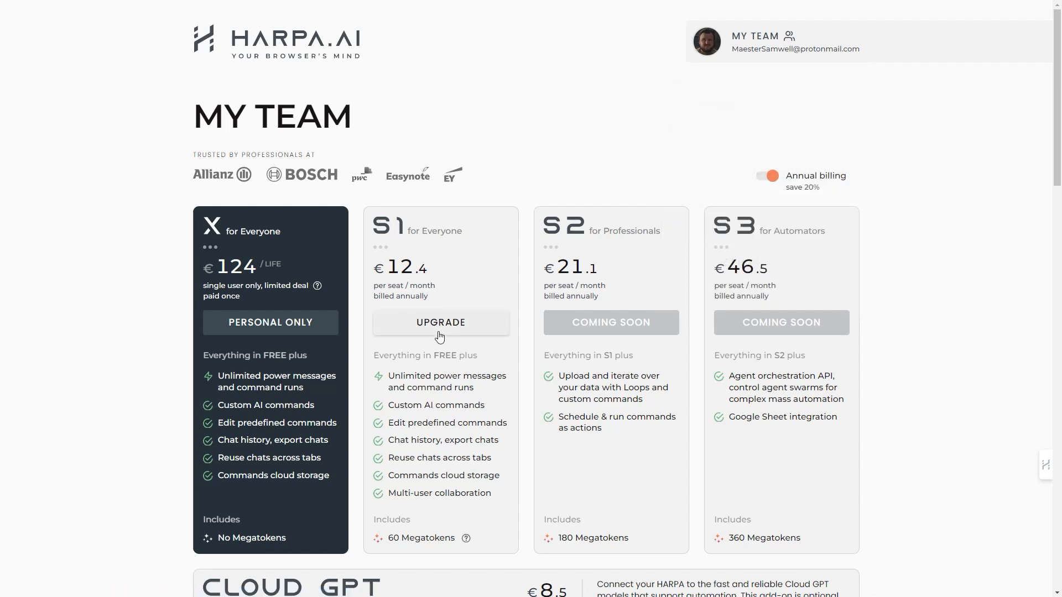
left_click(440, 322)
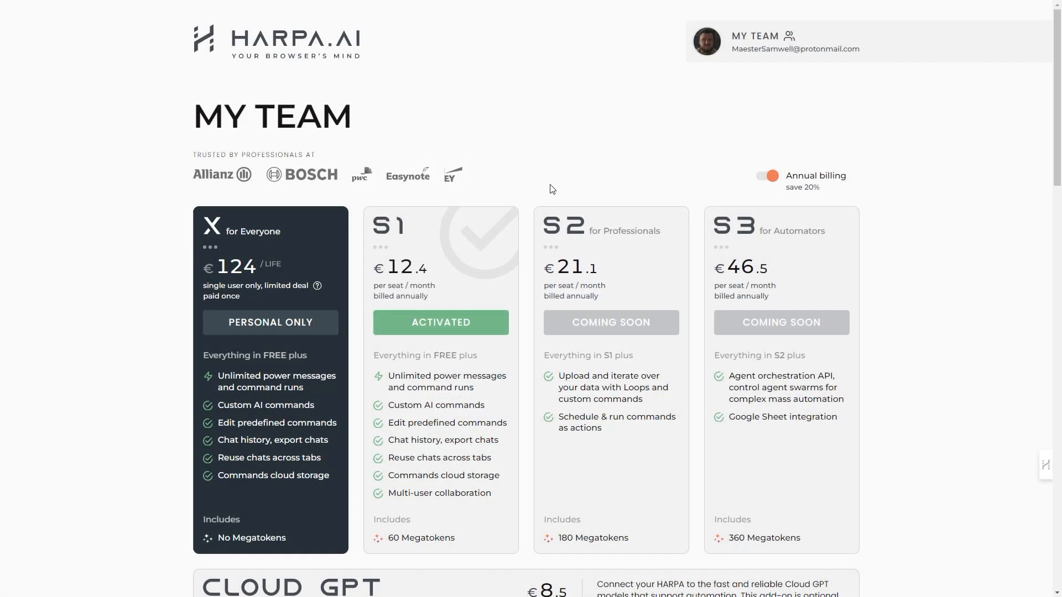
mouse_move(445, 286)
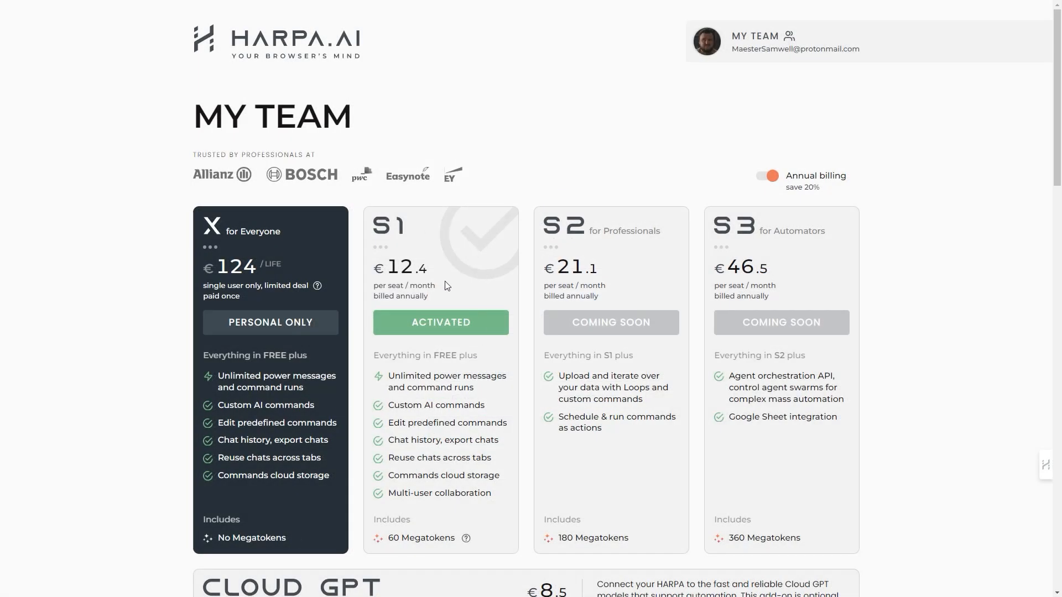
left_click(777, 42)
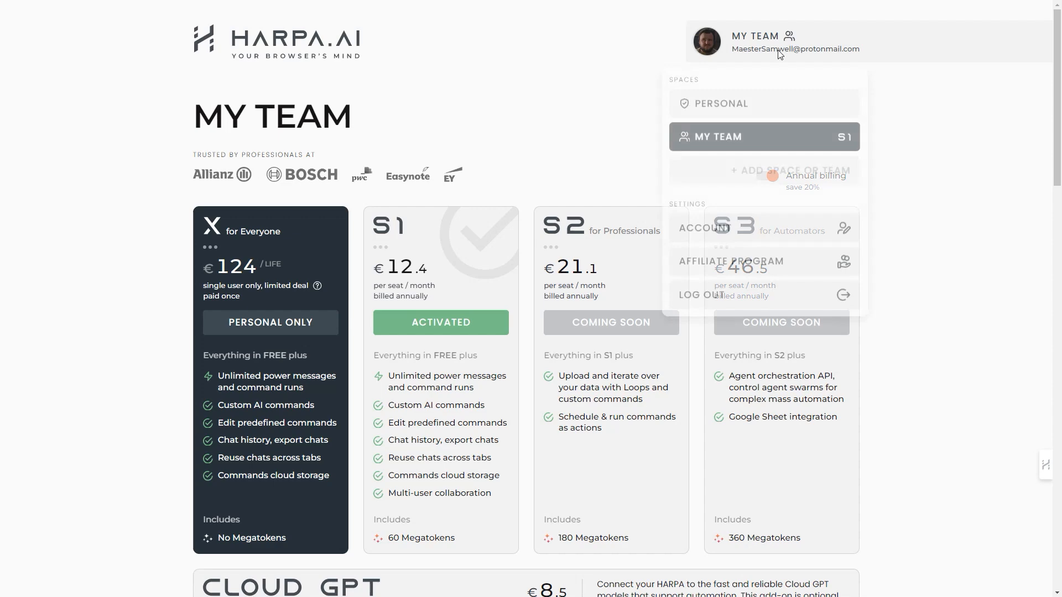
left_click(707, 226)
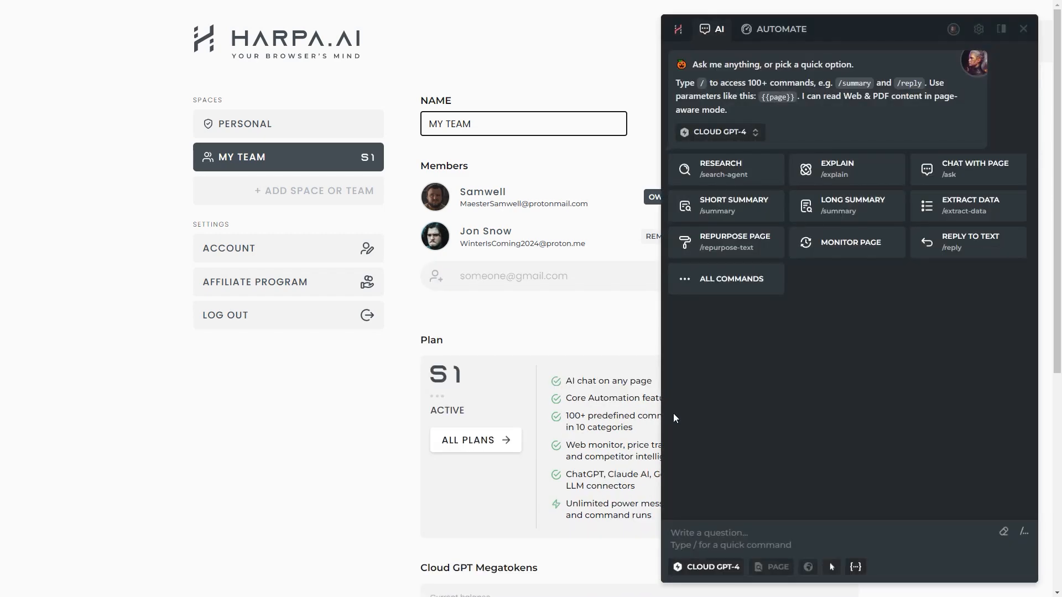
Review the AI model connections and Cloud GPT-4 model options, then dismiss the panel
left_click(719, 132)
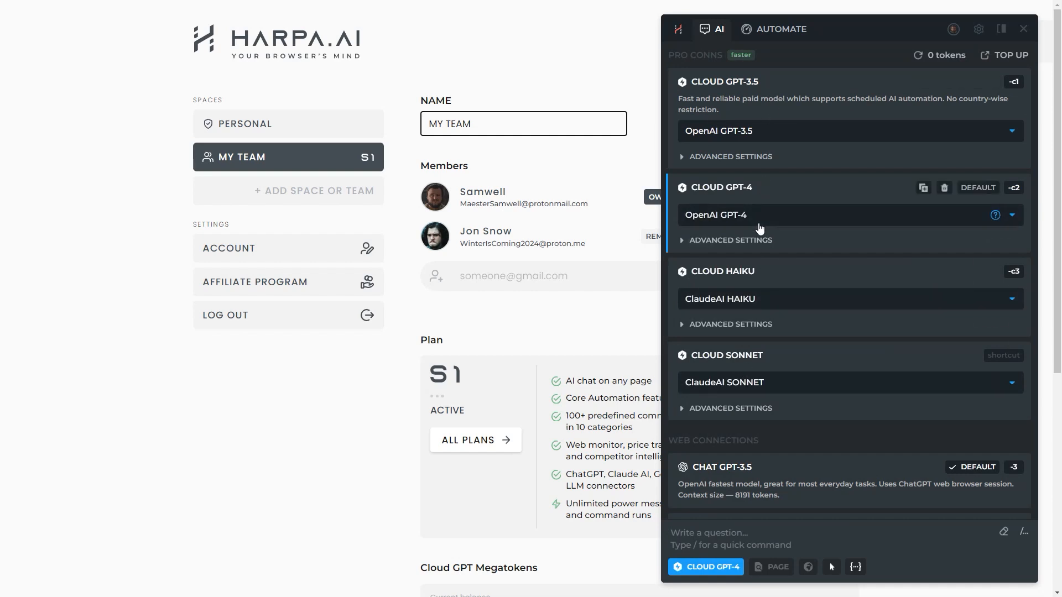
left_click(847, 215)
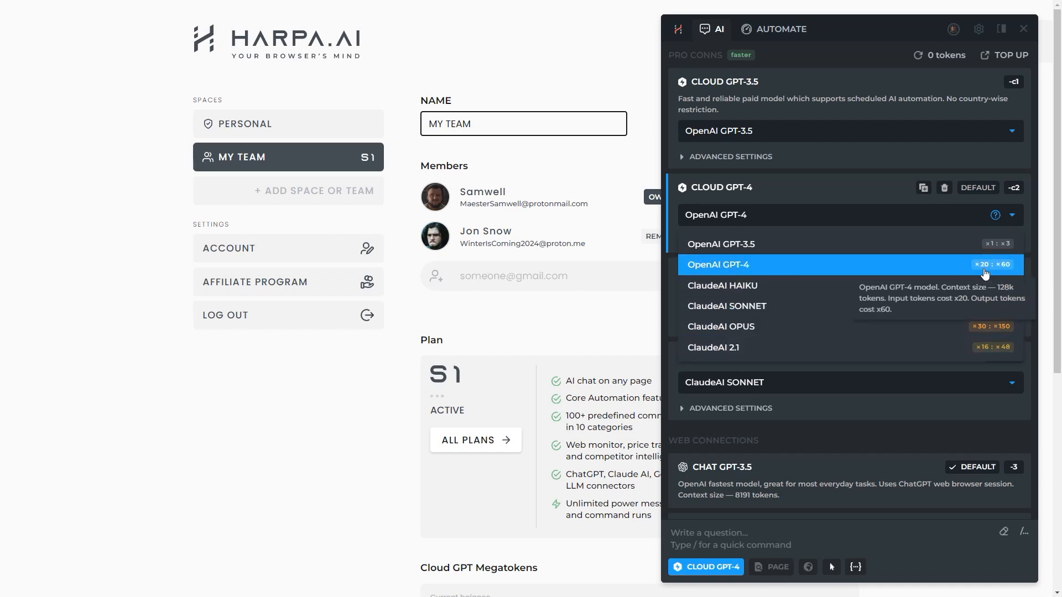
mouse_move(983, 275)
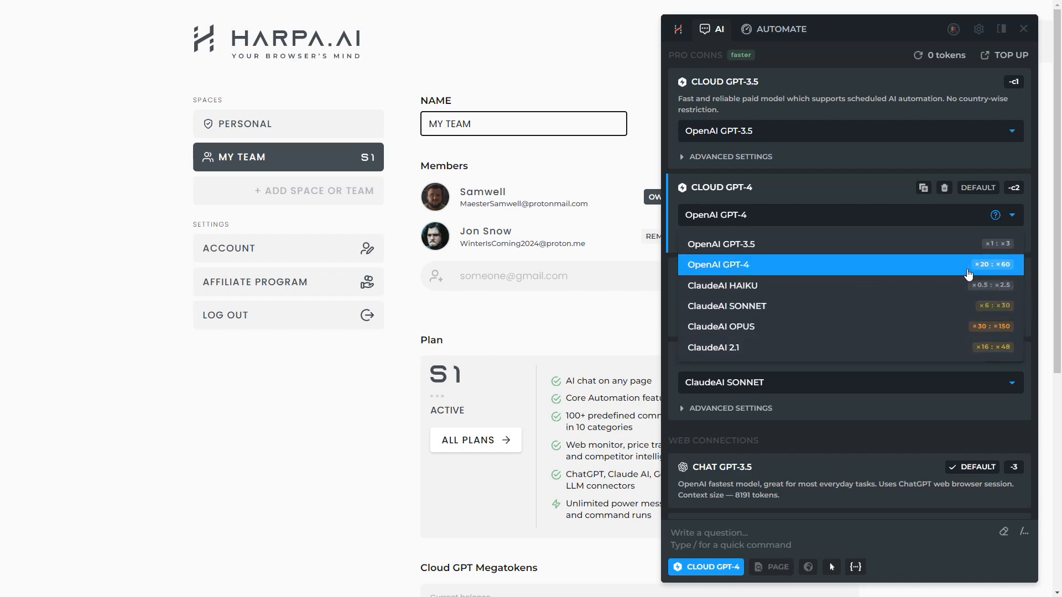
left_click(1023, 28)
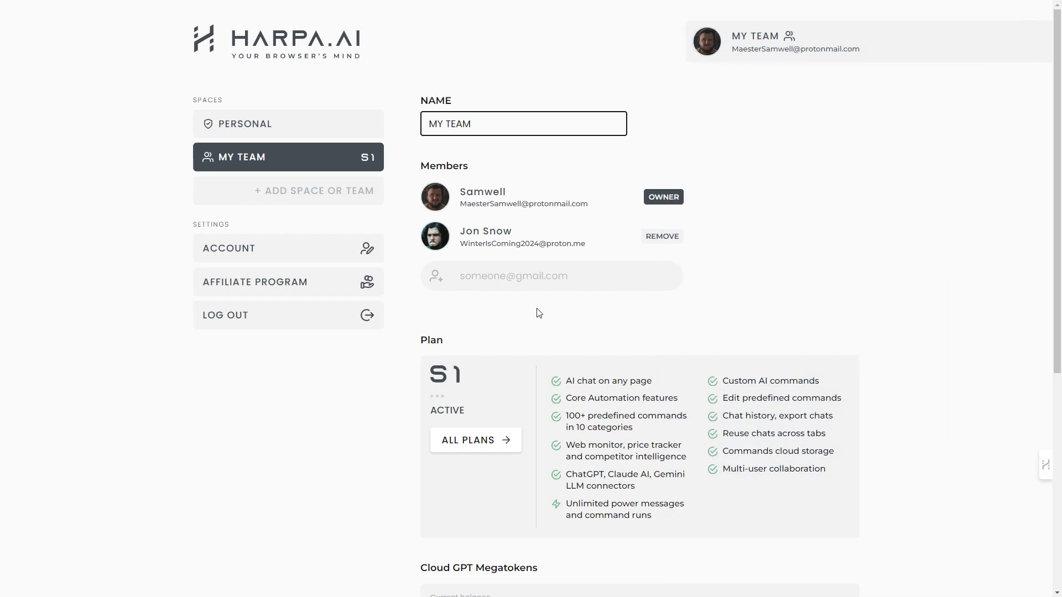
Scroll through MY TEAM's pricing page and show the extension's custom commands list
scroll("down", 3)
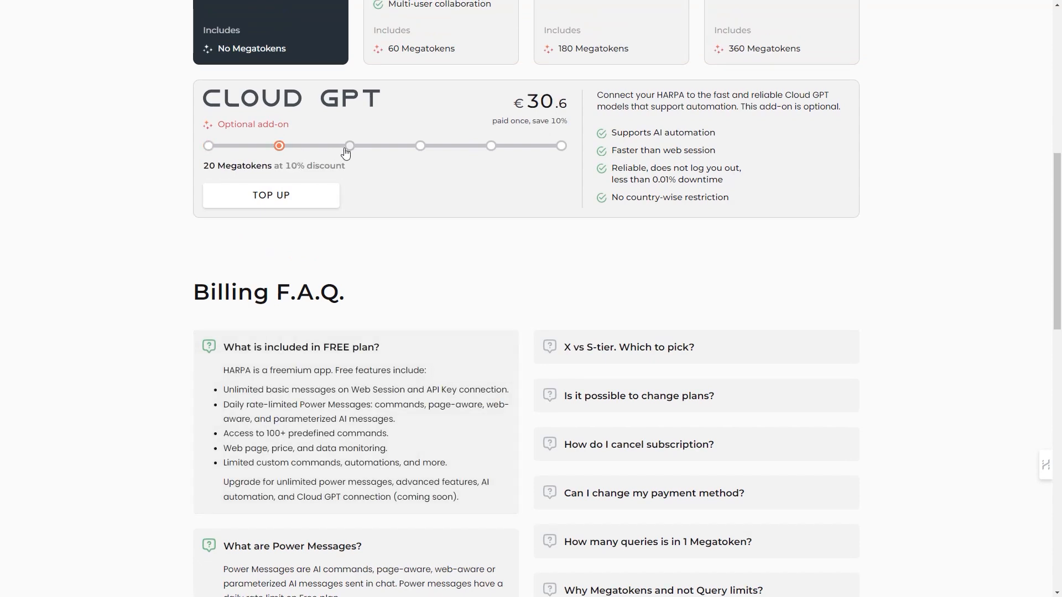
scroll("up", 3)
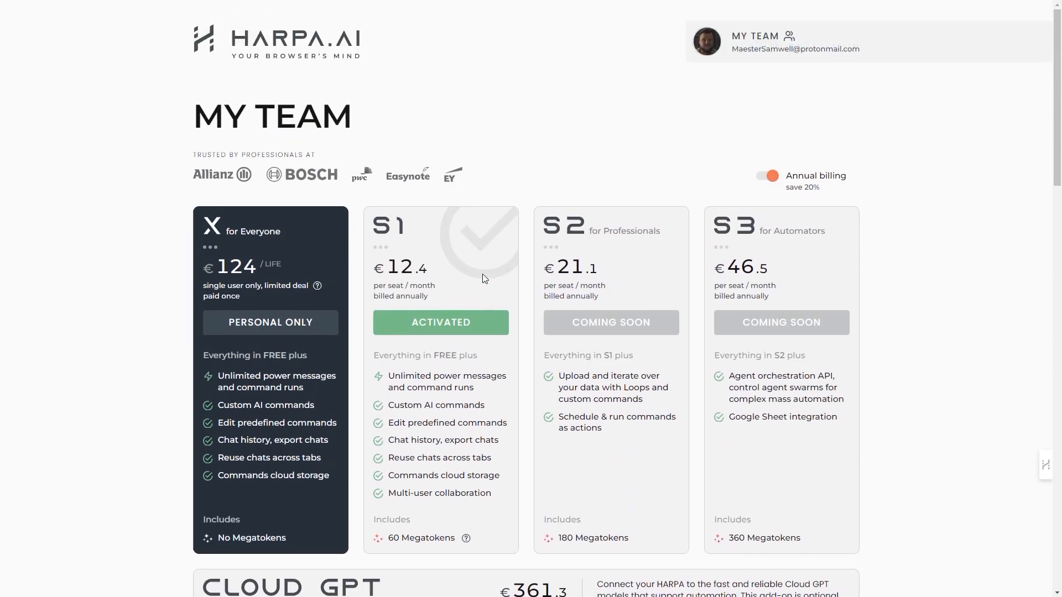
left_click(1049, 464)
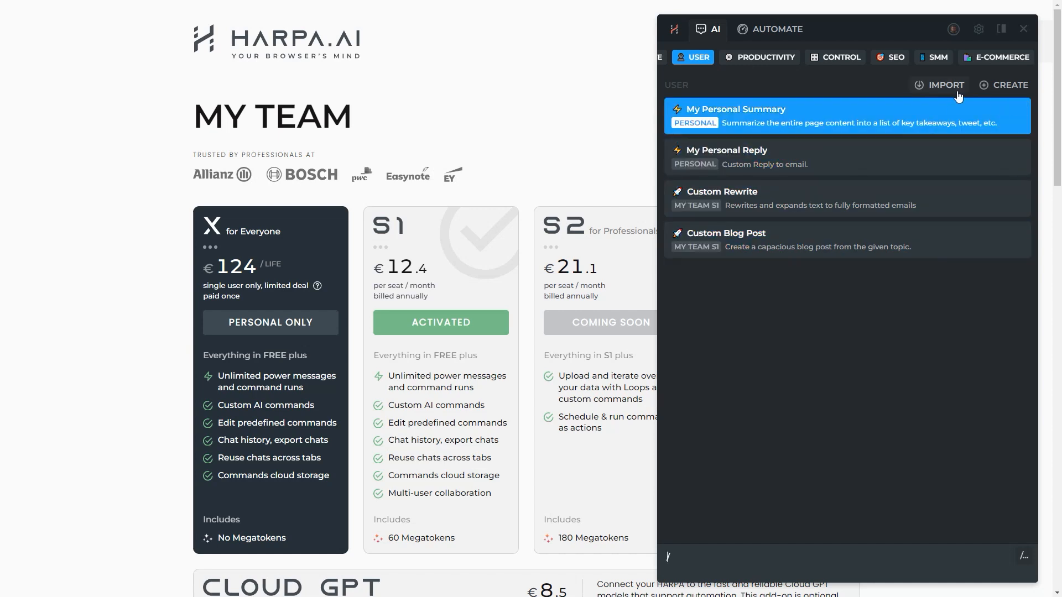
Cancel a new command draft, then make PERSONAL the active space instead of MY TEAM S1
left_click(1007, 85)
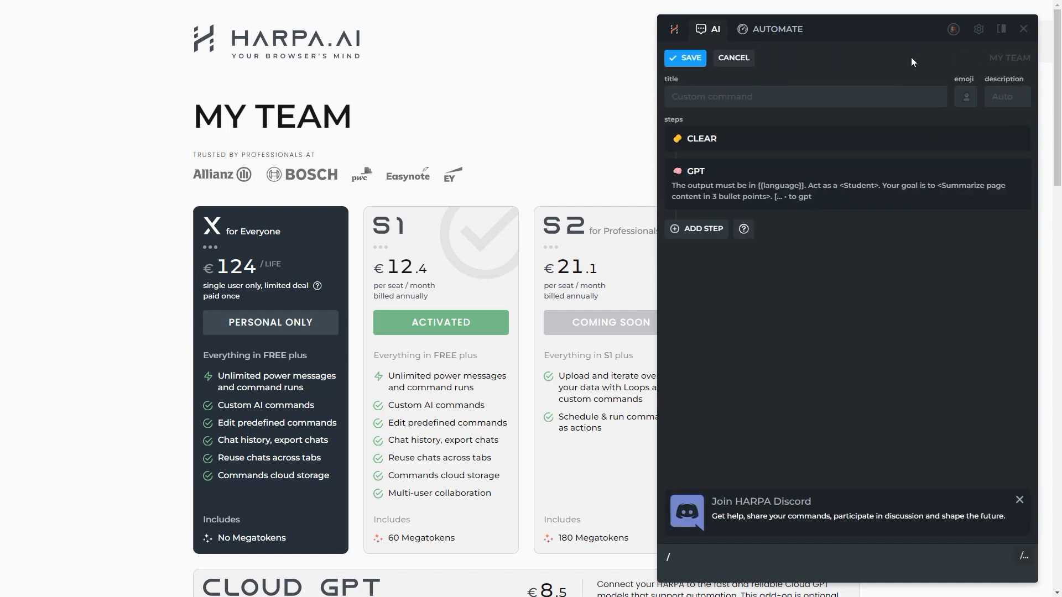
left_click(734, 58)
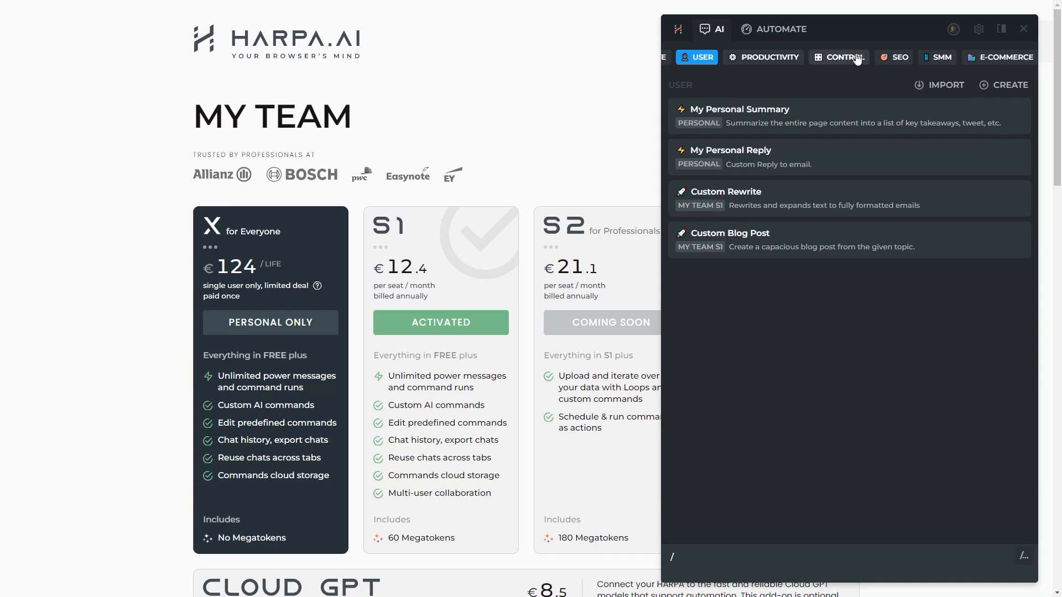
left_click(951, 29)
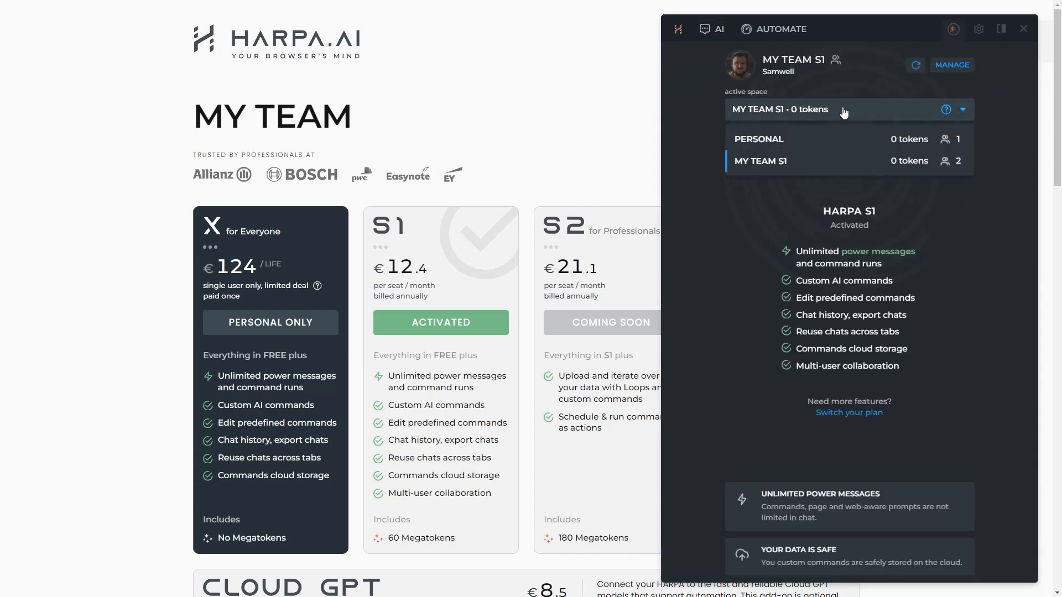
left_click(759, 139)
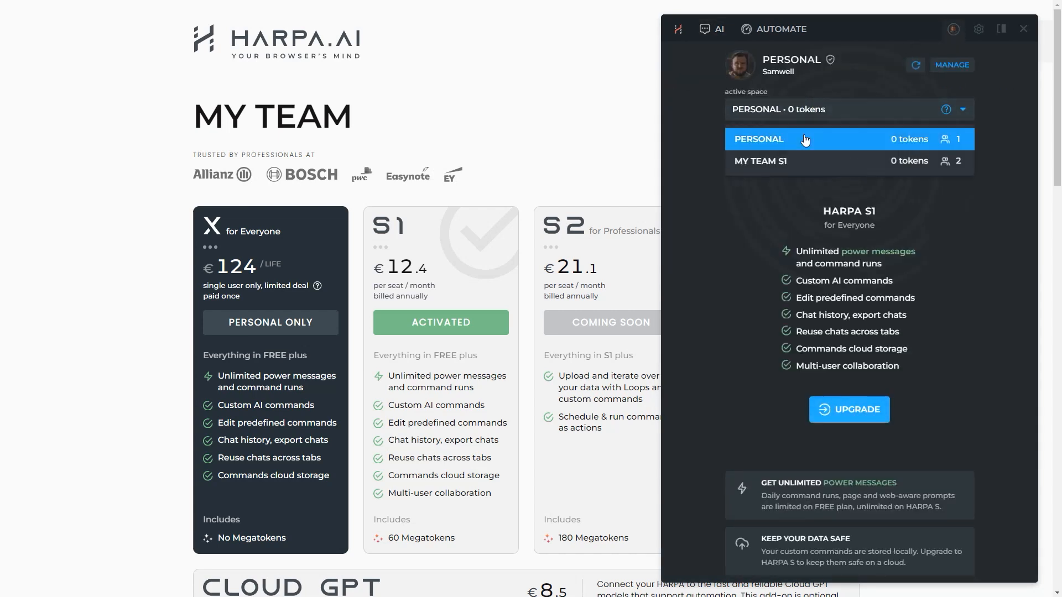